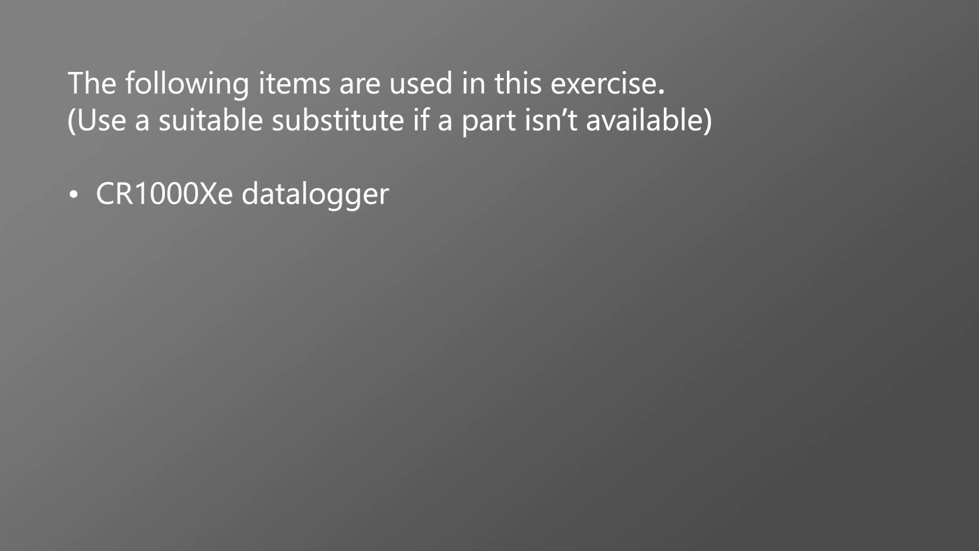
Add the equipment bullets: USB cable for power and communications, and datalogger support software such as LoggerNet or PC400.
type("USB cable that I'll use for power and communications")
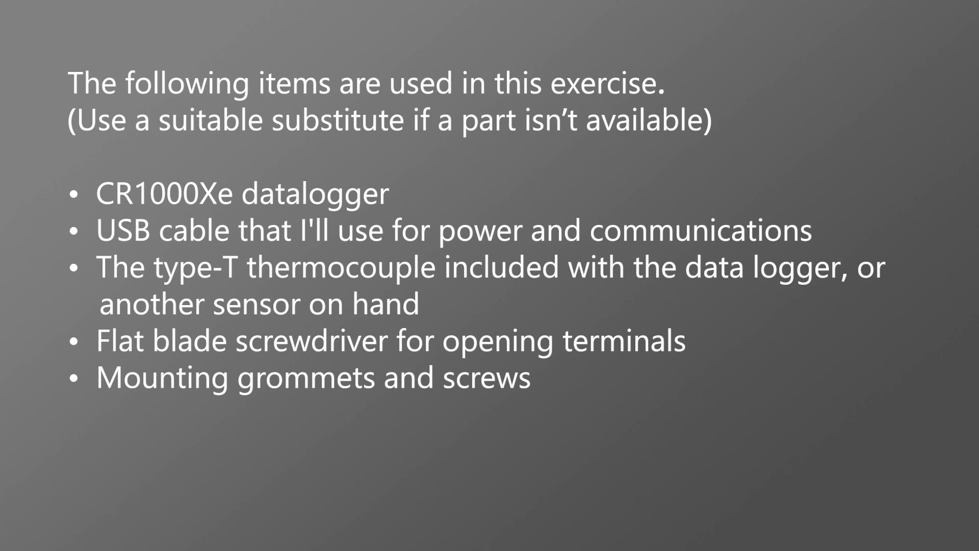
type("Data logger support software, such as LoggerNet or PC400")
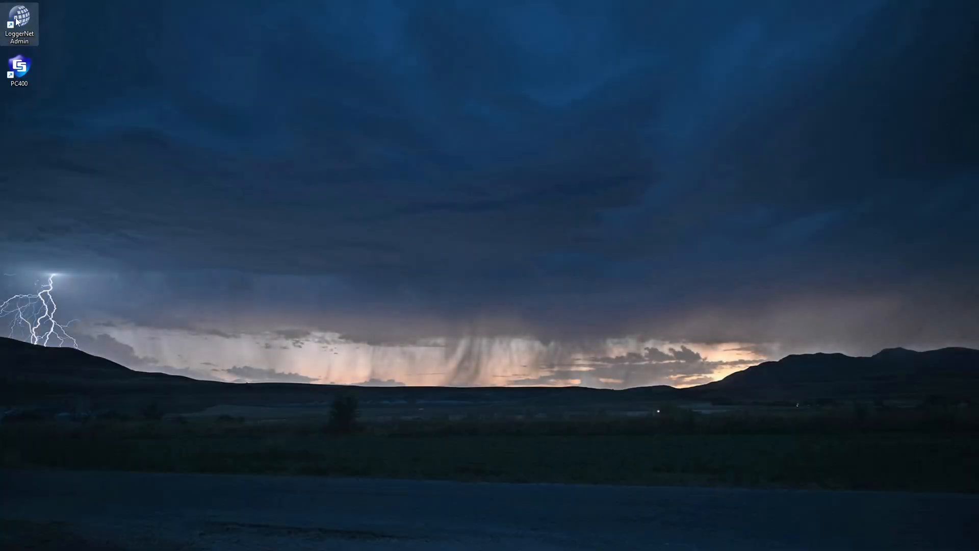
Launch LoggerNet from the desktop shortcut so its main toolbar appears.
double_click(19, 18)
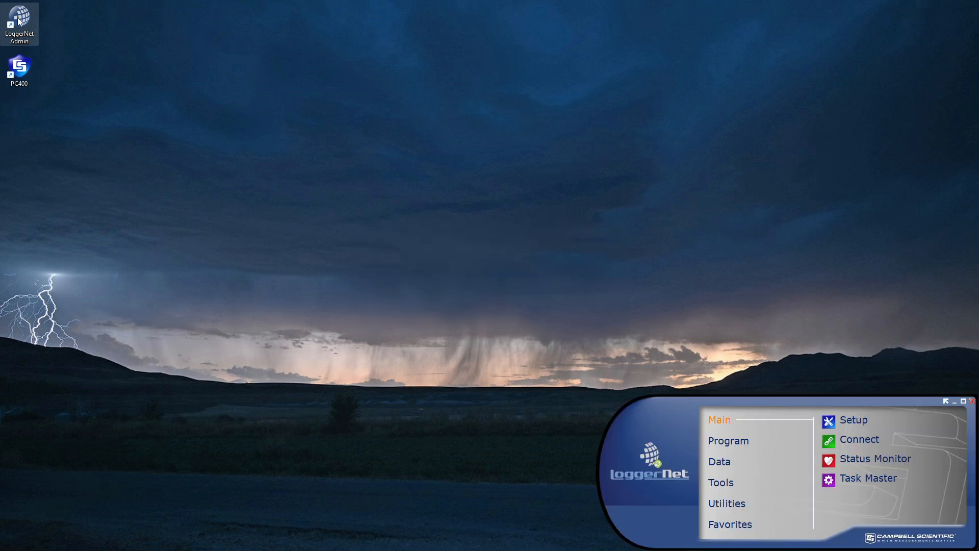
mouse_move(518, 260)
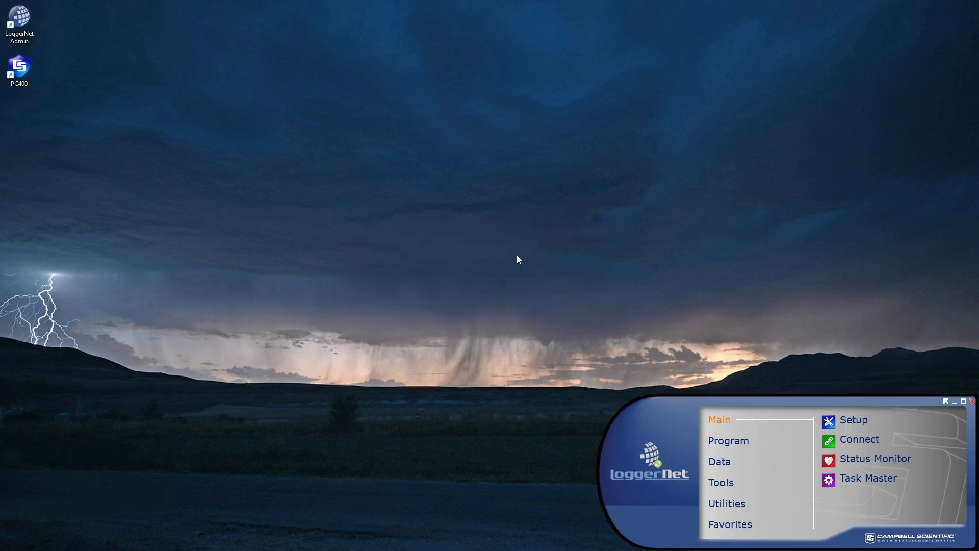